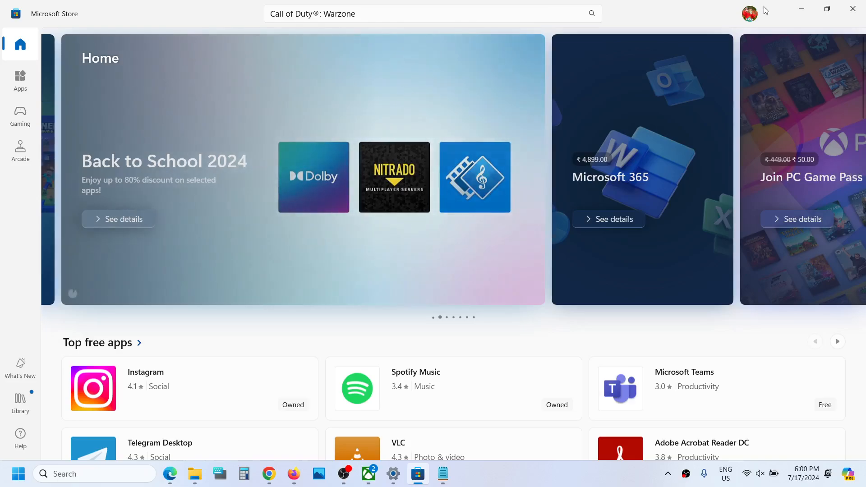
# Step: Sign the current account out of Microsoft Store from the profile menu
pyautogui.click(750, 13)
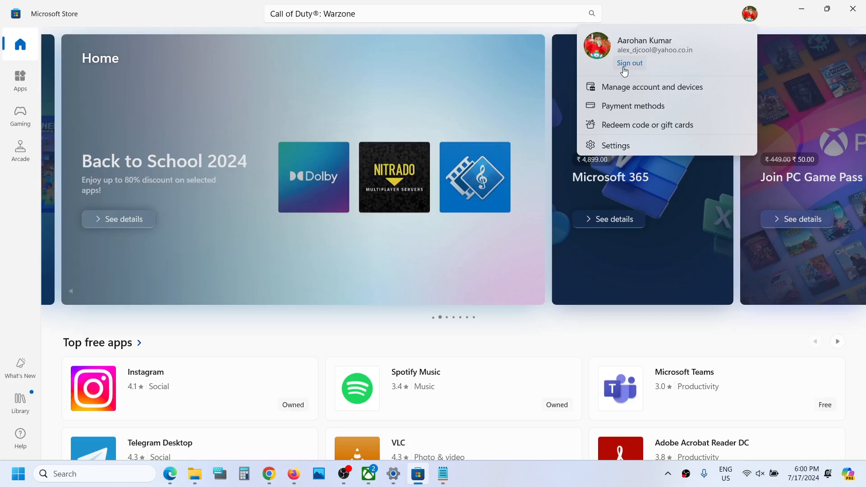
pyautogui.click(628, 63)
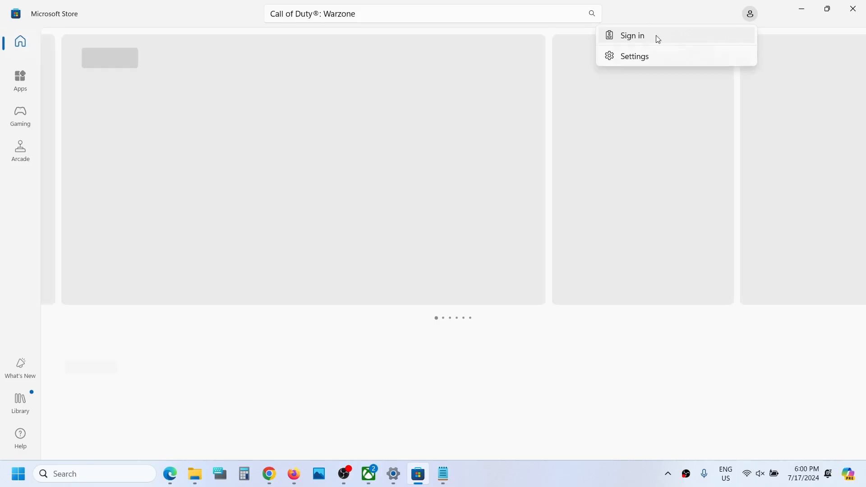
# Step: Sign in with the second Microsoft account, then bring up the Xbox app
pyautogui.click(631, 35)
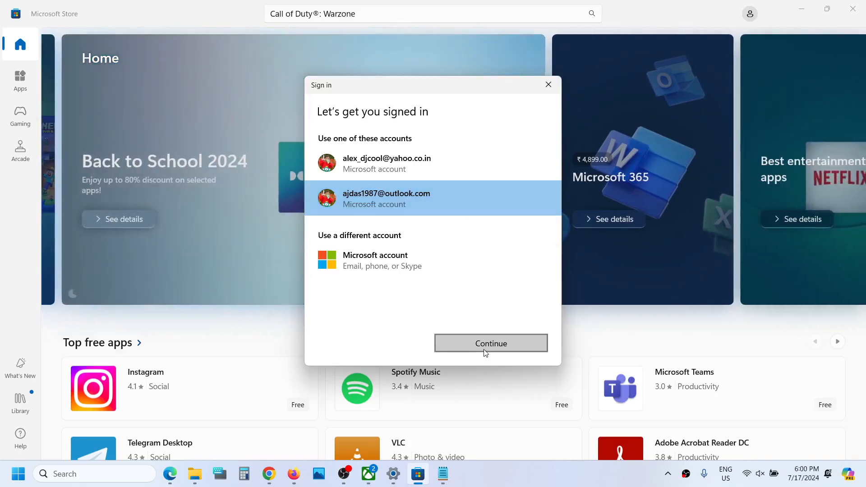
pyautogui.click(490, 343)
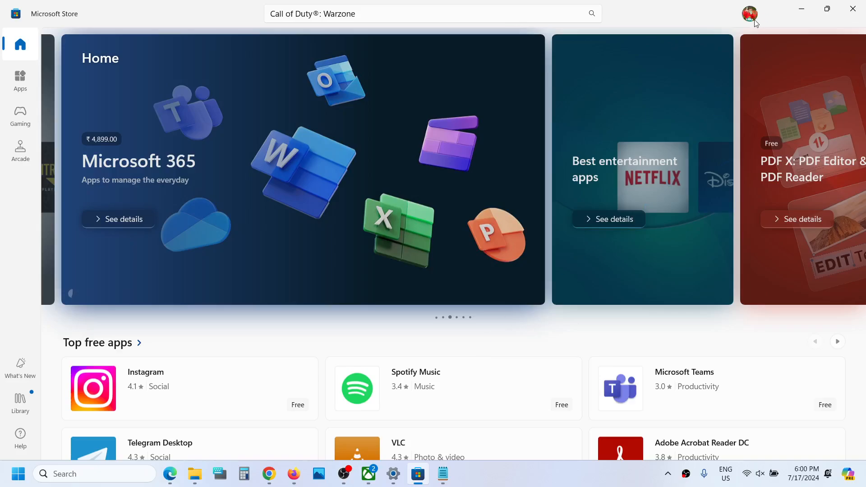
pyautogui.click(368, 473)
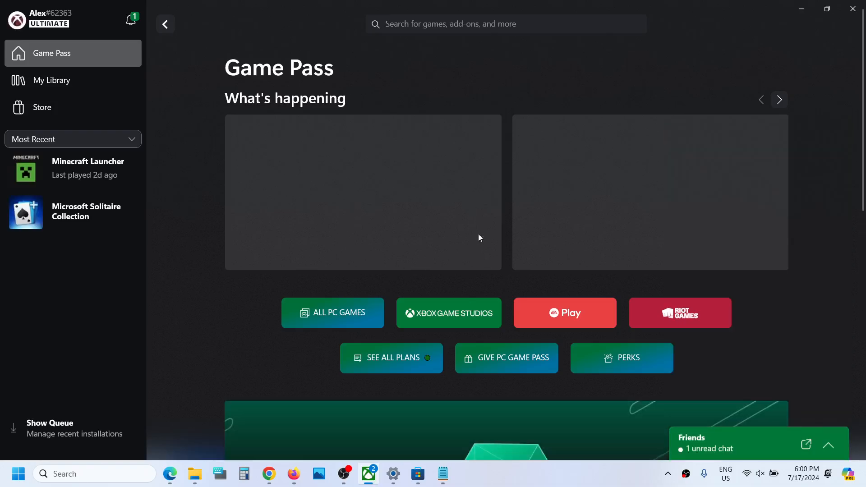
# Step: Scroll the Game Pass page to confirm it loads, then return to Microsoft Store
pyautogui.scroll(-3)
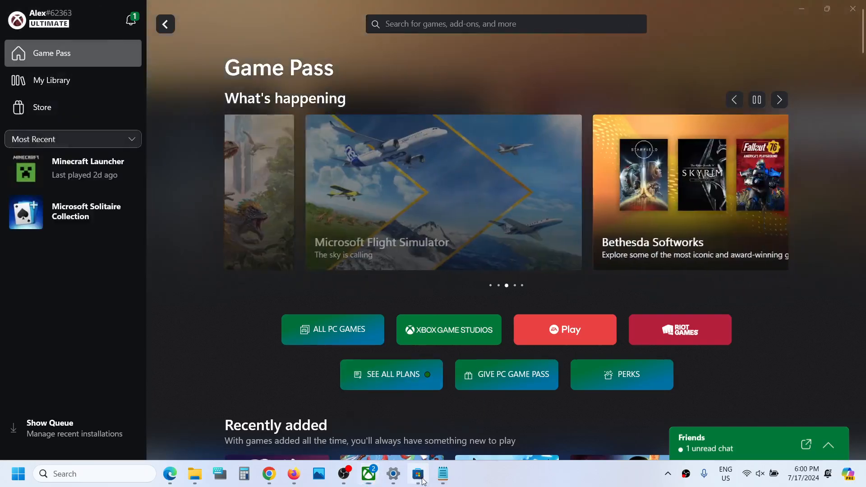
pyautogui.click(417, 474)
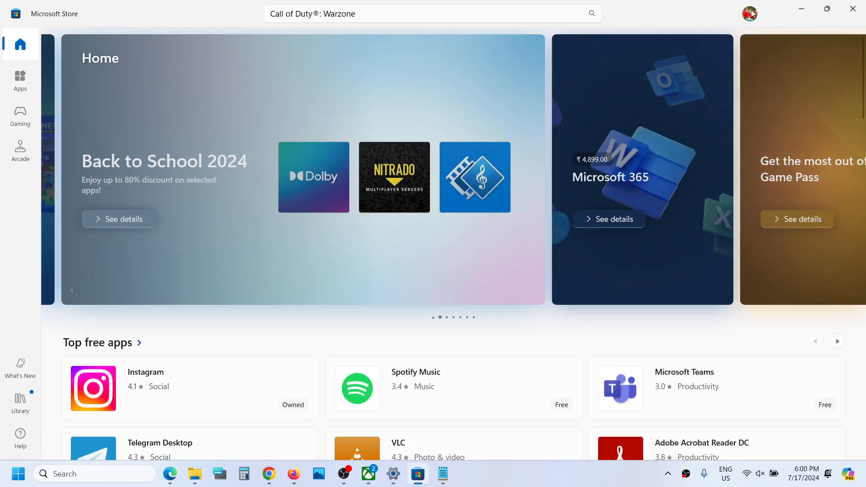